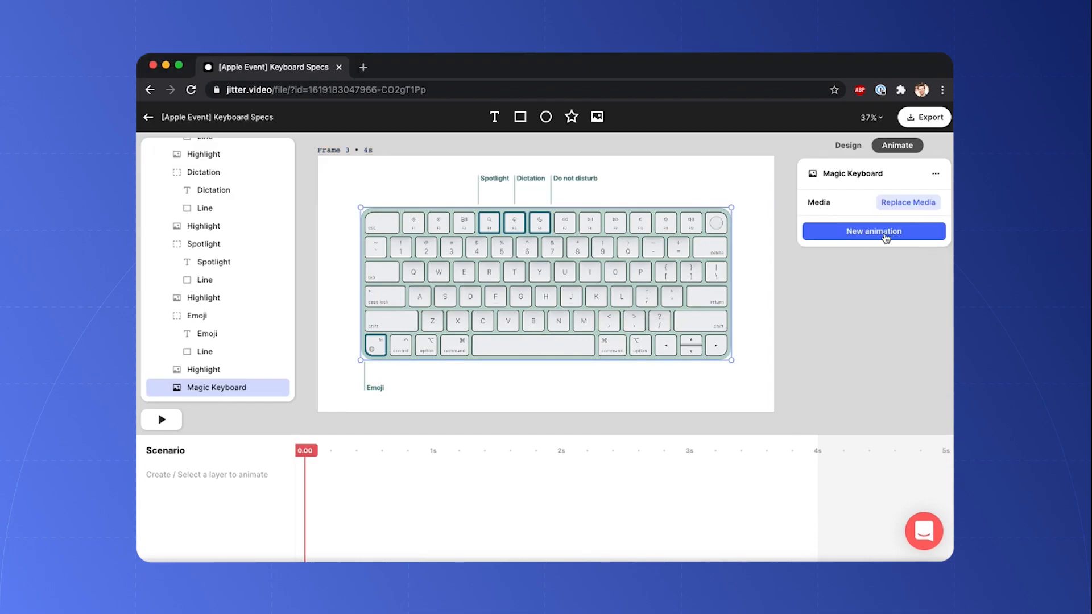
# Step: Give the Magic Keyboard layer a one-second Grow in entrance animation
pyautogui.click(872, 231)
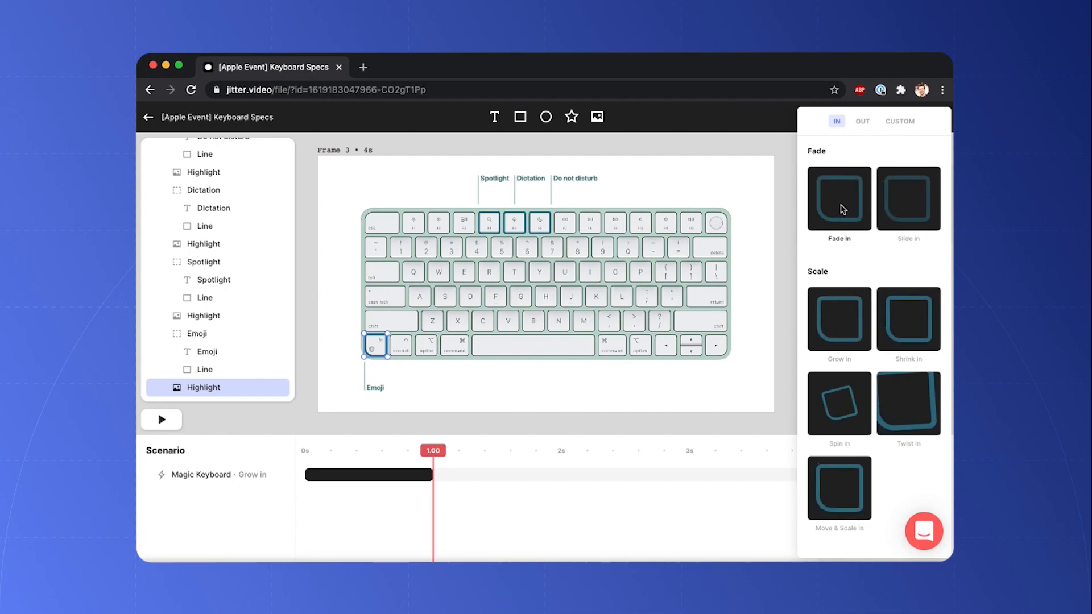
# Step: Fade in the Emoji highlight from 1.2s and mask-reveal its line downward over one second
pyautogui.click(839, 198)
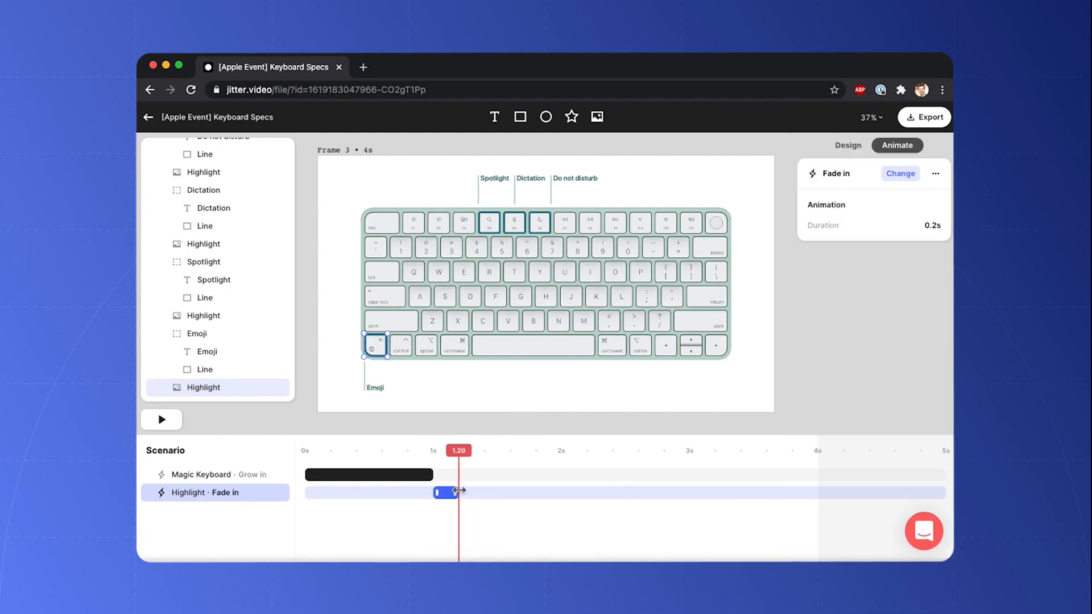
pyautogui.click(197, 334)
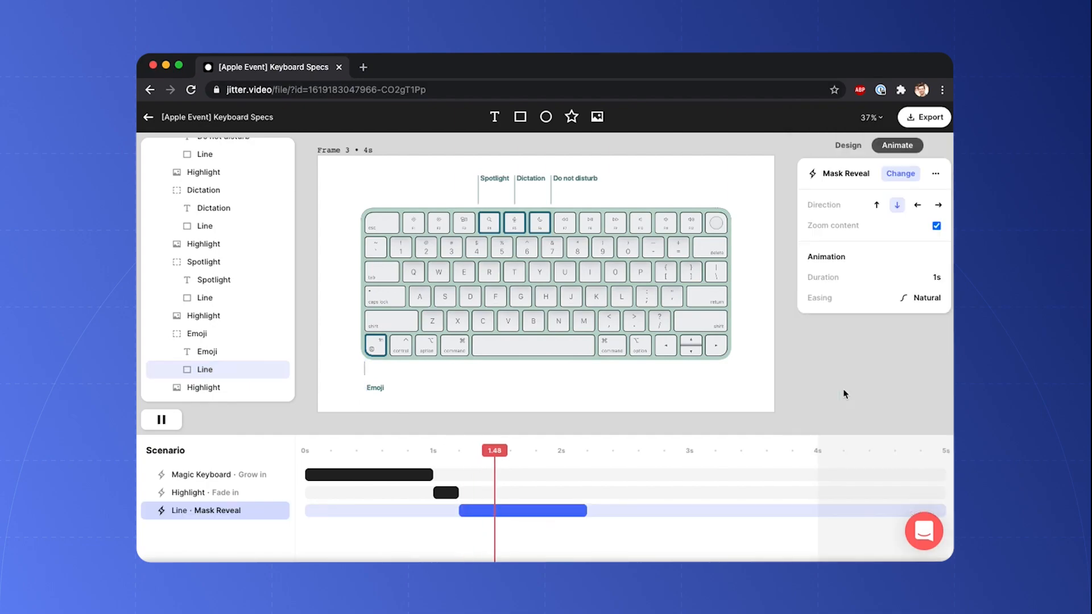
pyautogui.click(208, 352)
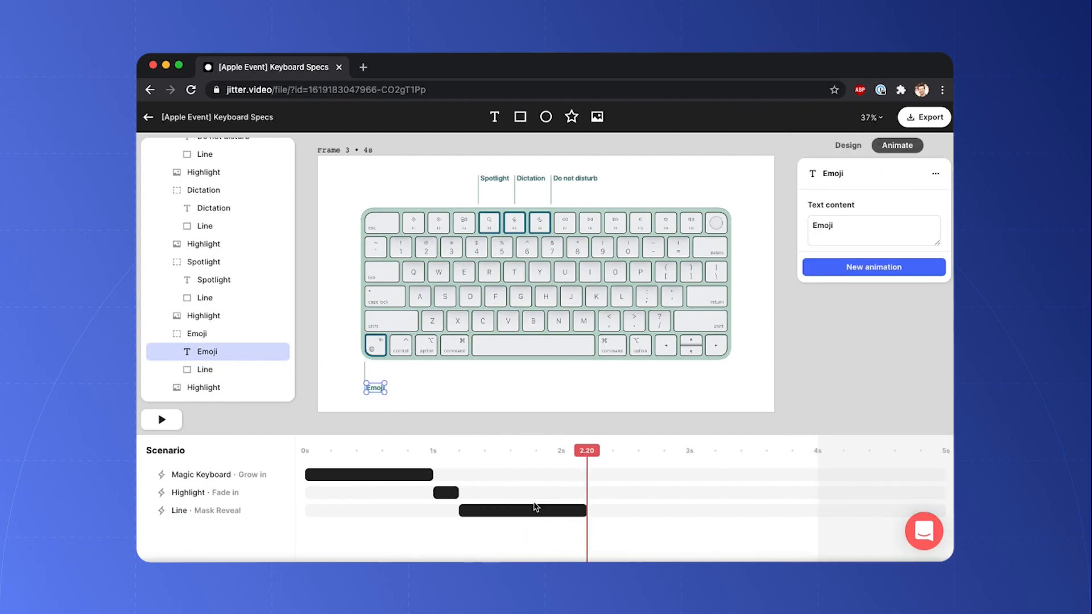
pyautogui.moveTo(830, 273)
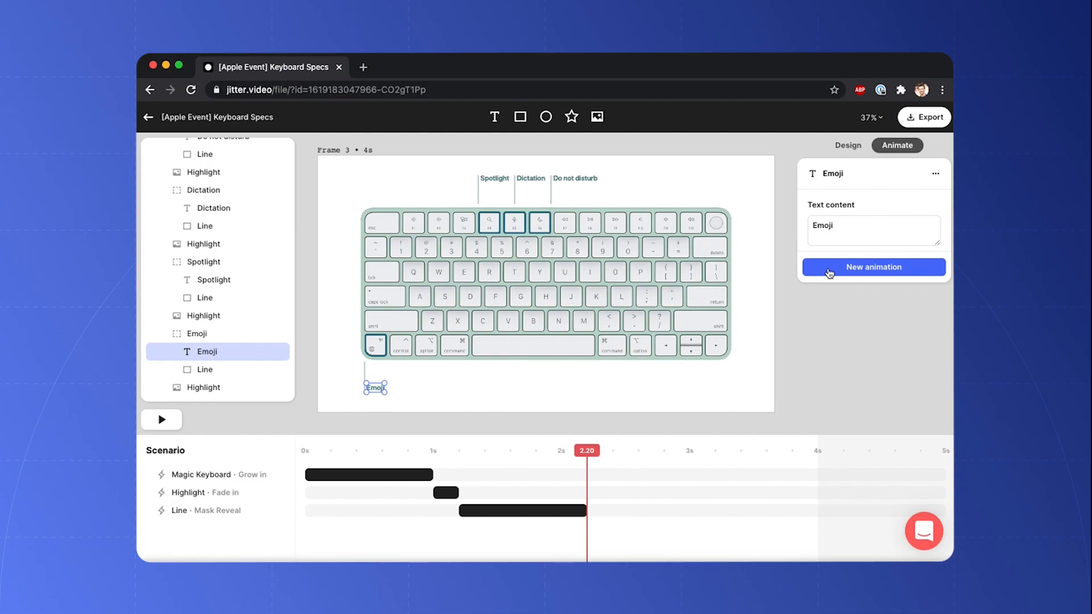
# Step: Add a word-by-word Slide animation to the Emoji label, directed down
pyautogui.click(874, 267)
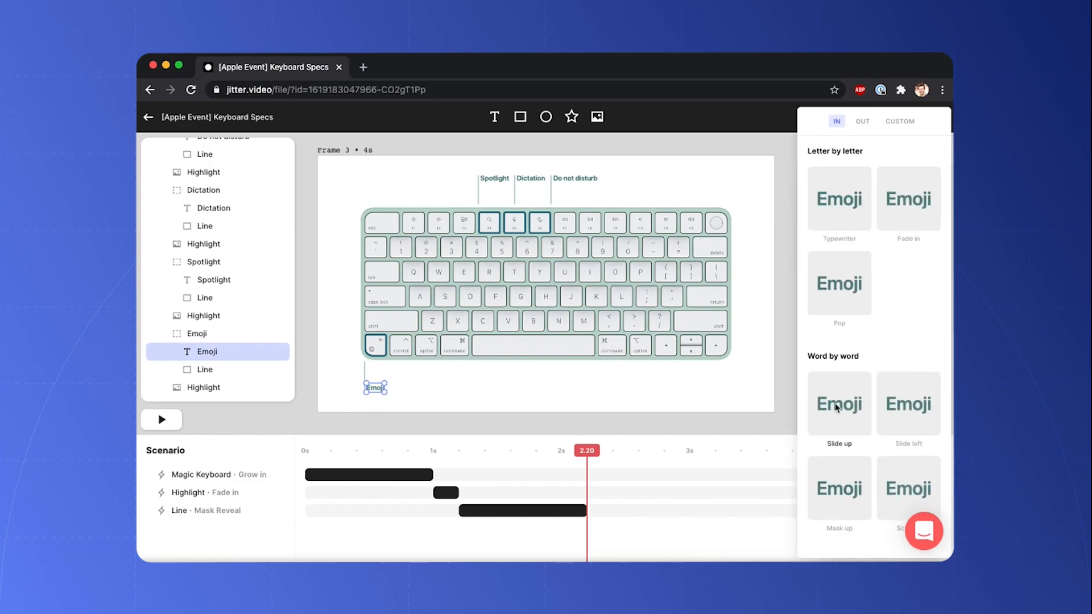
pyautogui.click(840, 404)
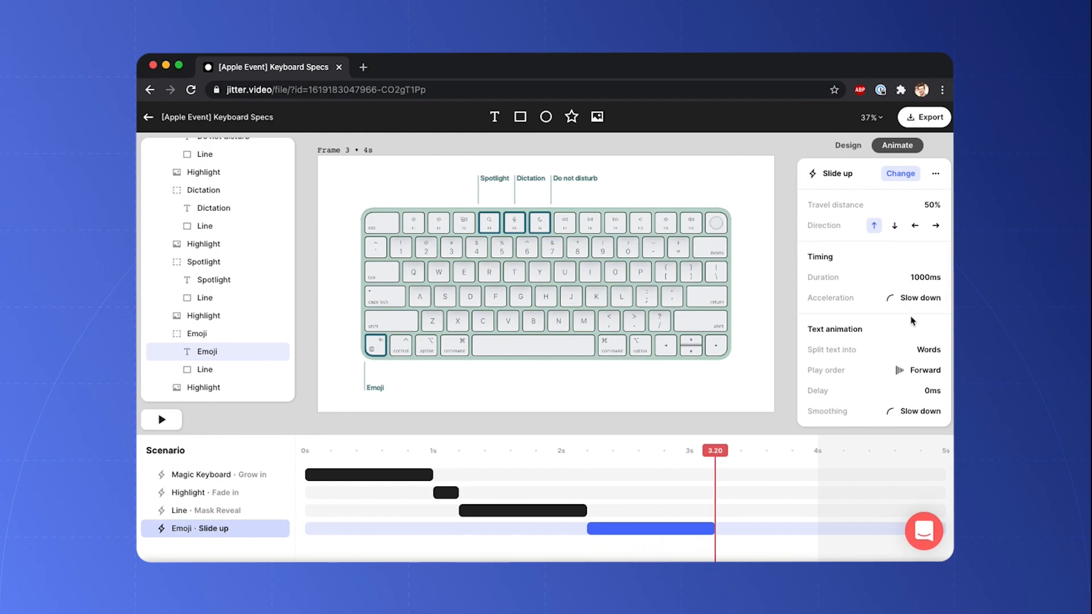
pyautogui.click(894, 226)
pyautogui.write('400')
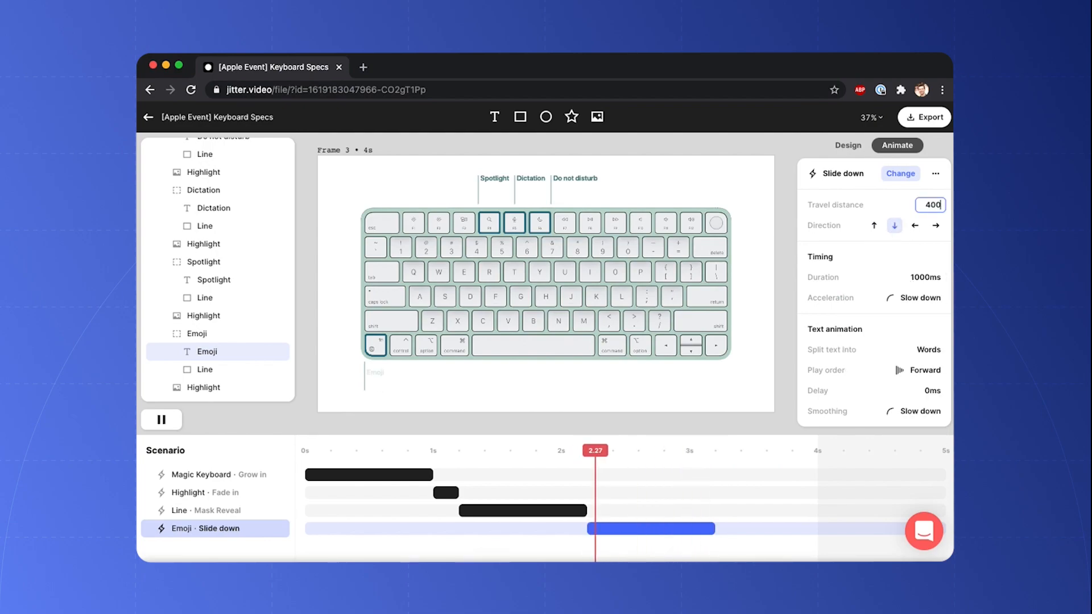
# Step: Set the slide to 400% distance, 400ms duration, Natural easing and no smoothing
pyautogui.click(160, 420)
pyautogui.write('400')
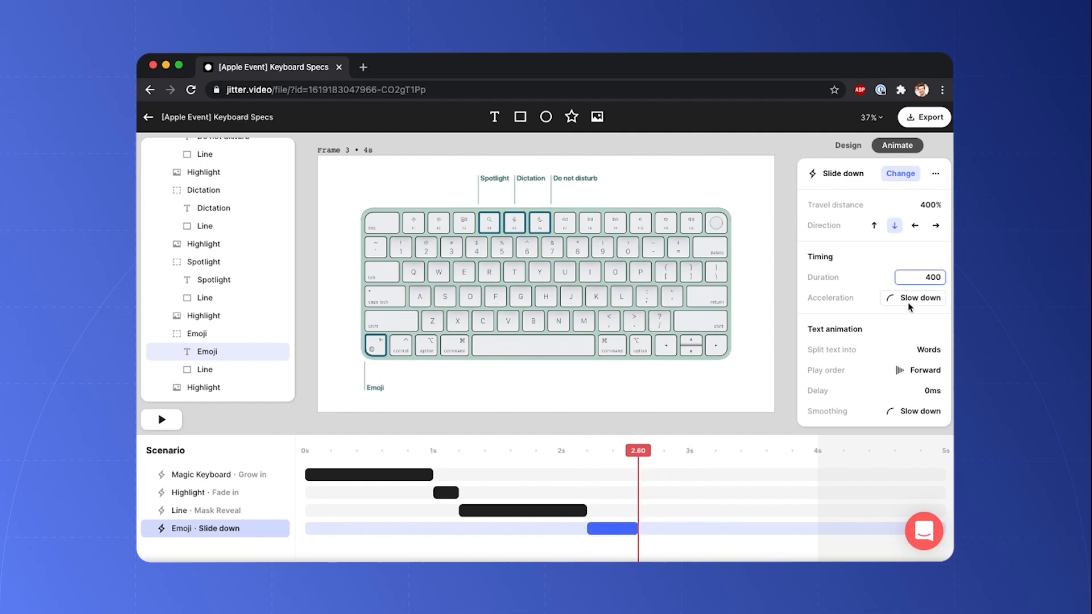
pyautogui.click(919, 298)
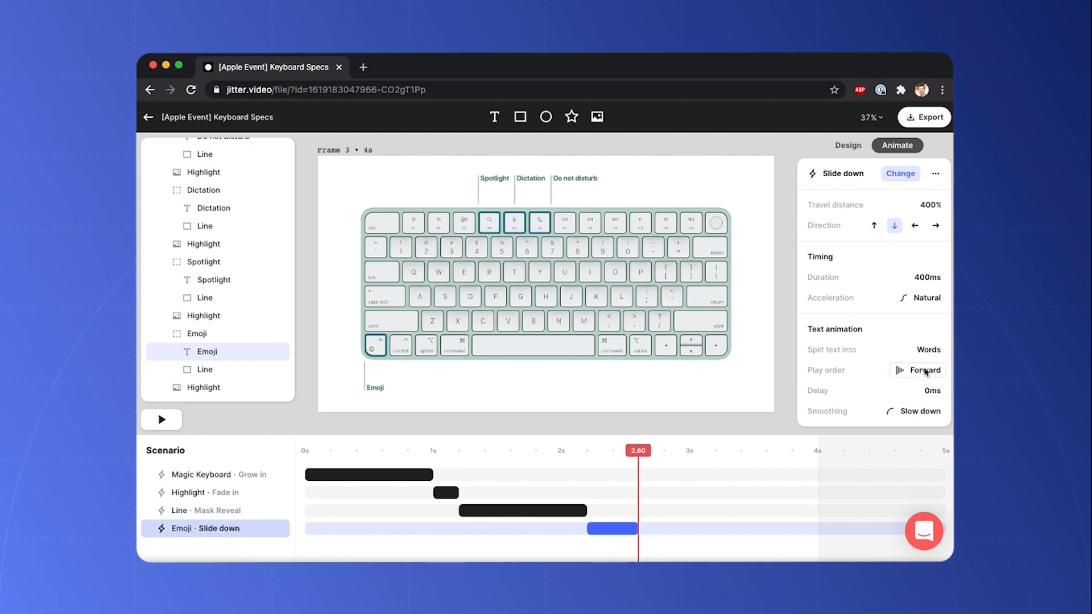
pyautogui.click(919, 410)
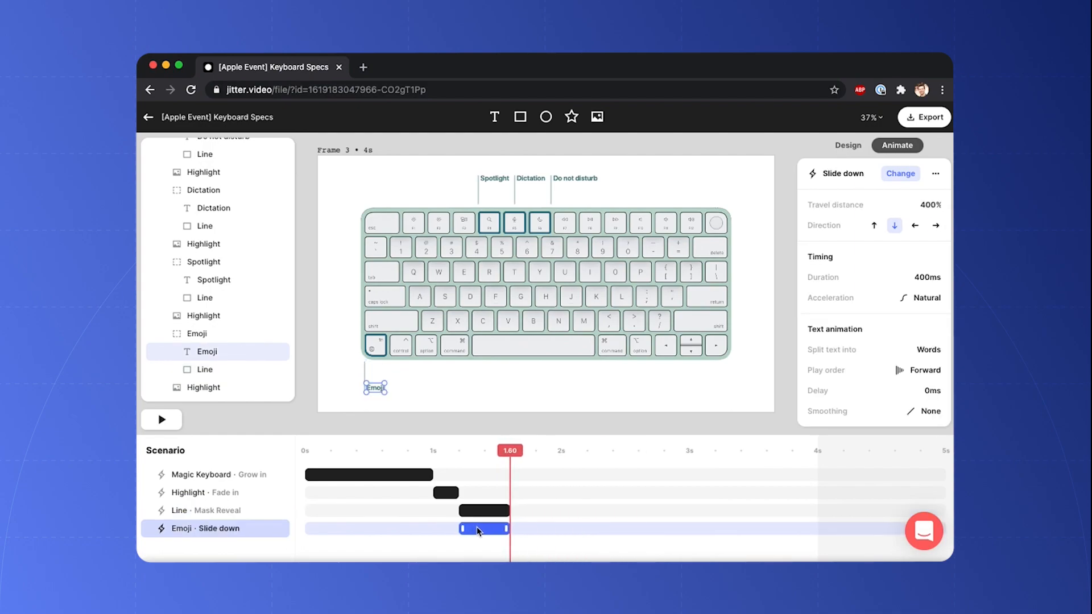
# Step: Align the Highlight fade-in, Line reveal and Emoji slide to start together at 1.20s
pyautogui.click(205, 493)
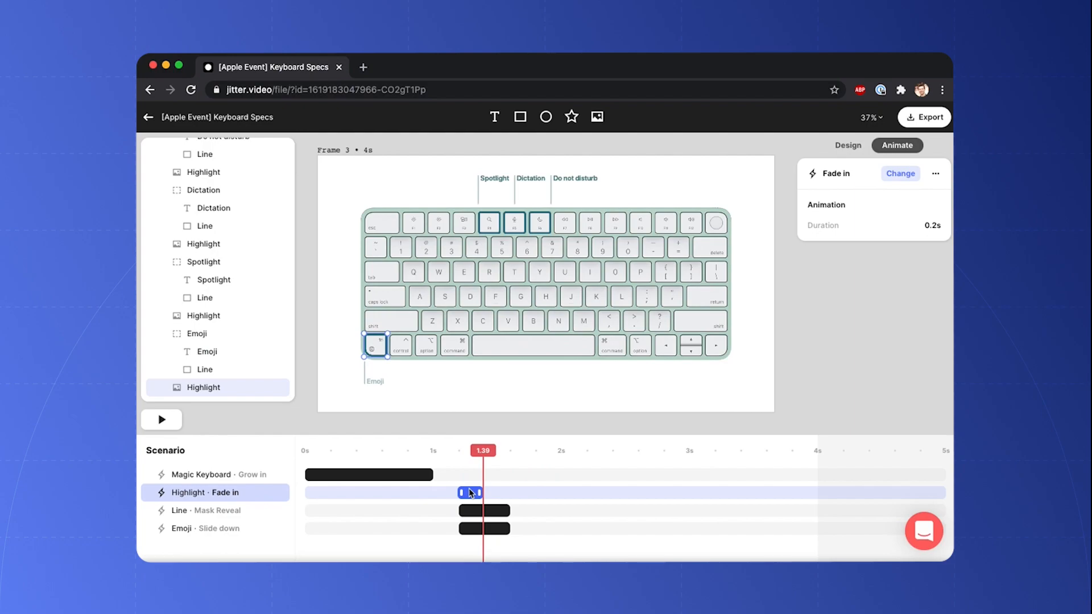
pyautogui.click(160, 419)
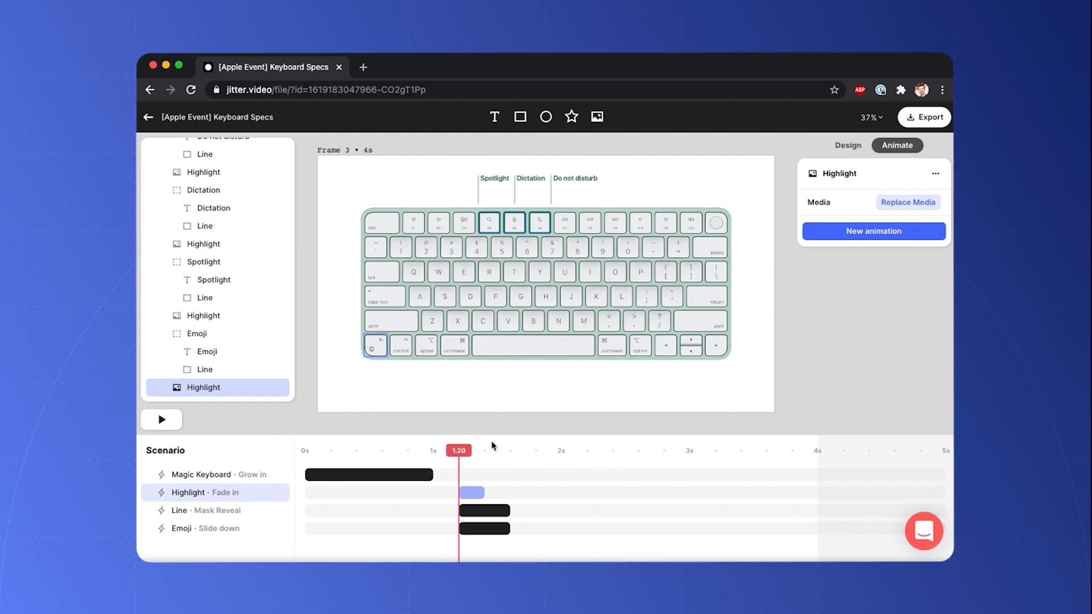
pyautogui.moveTo(392, 341)
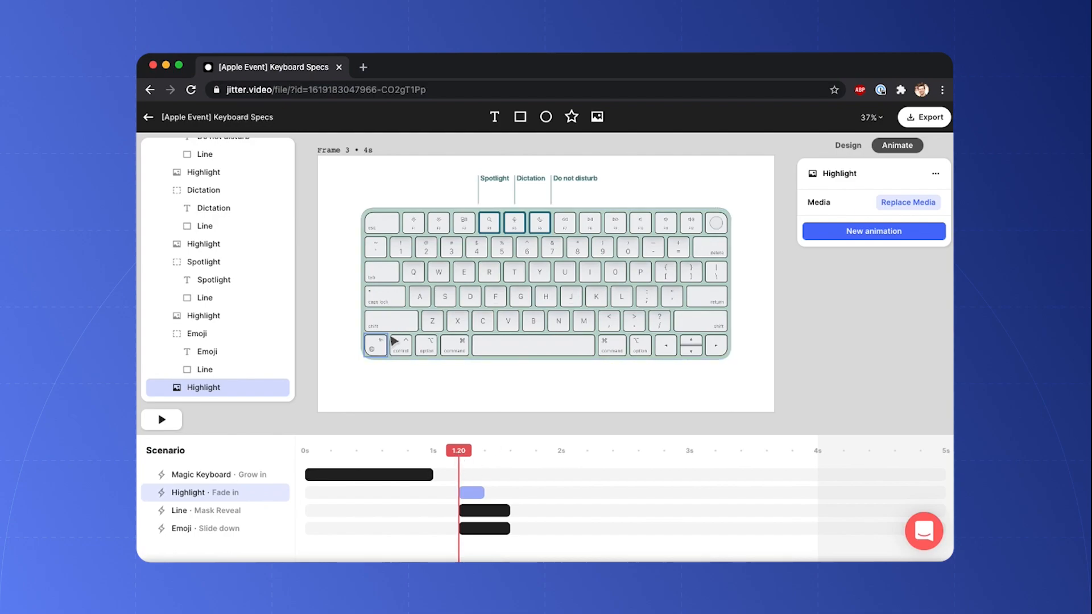
pyautogui.moveTo(480, 227)
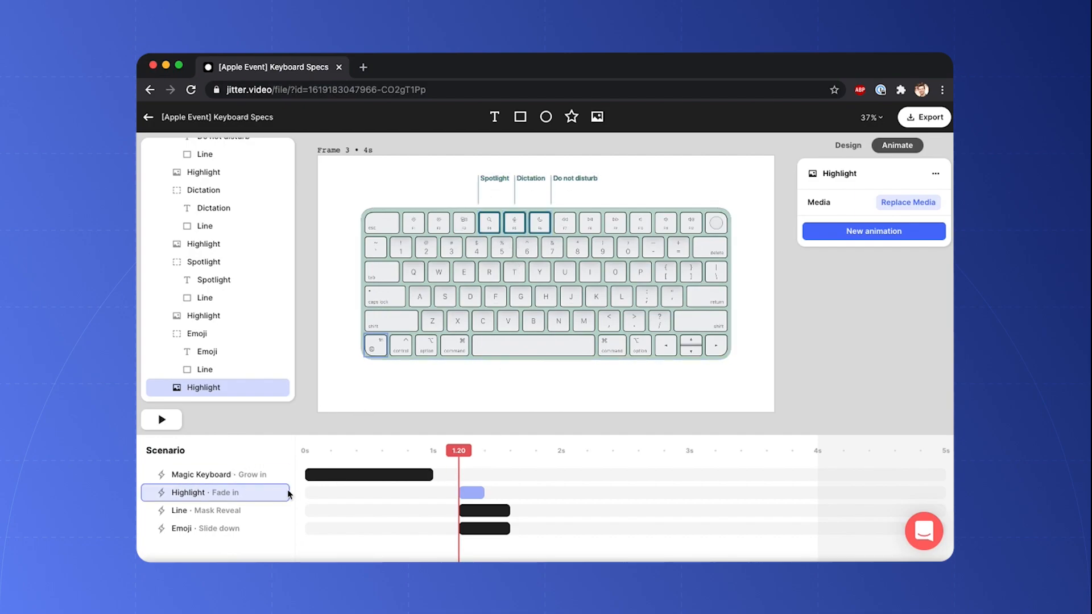
# Step: Paste the highlight fade-in and line mask-reveal onto the other callouts at 1.8s; select Do not disturb
pyautogui.click(471, 492)
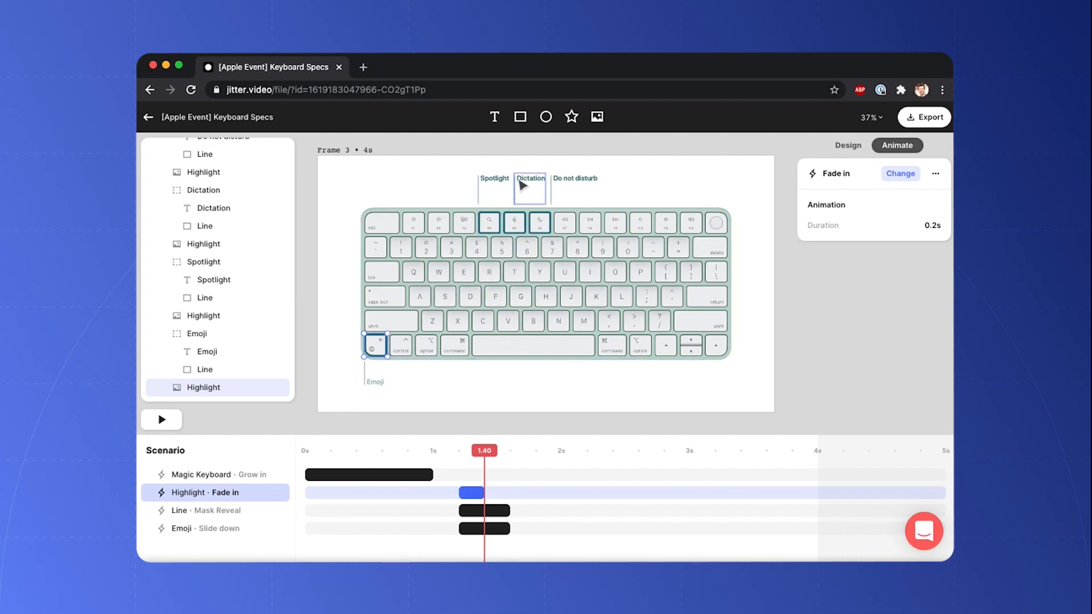
pyautogui.click(202, 315)
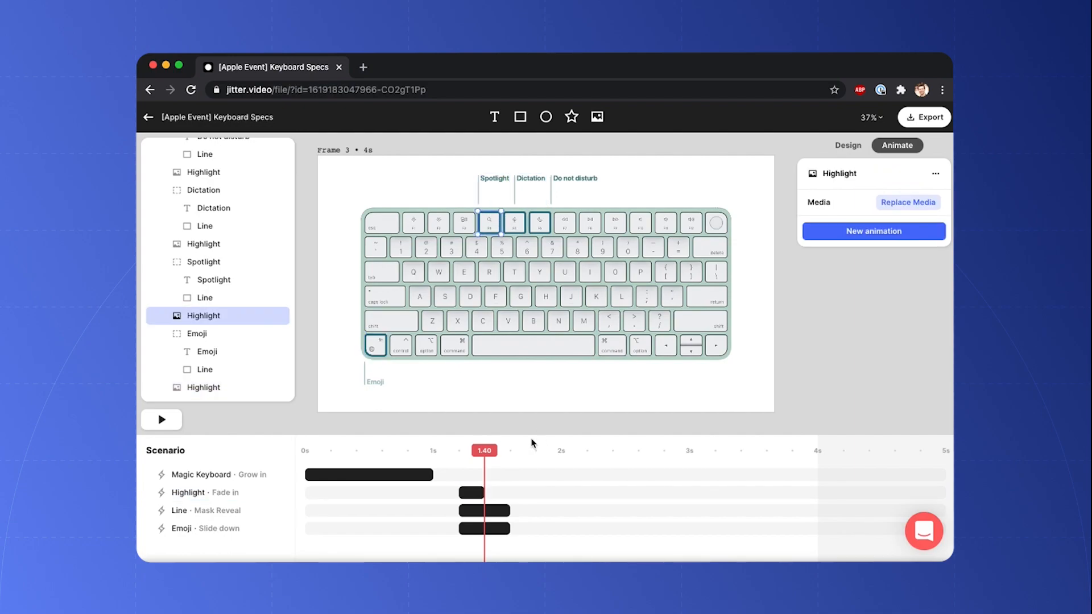
pyautogui.click(872, 231)
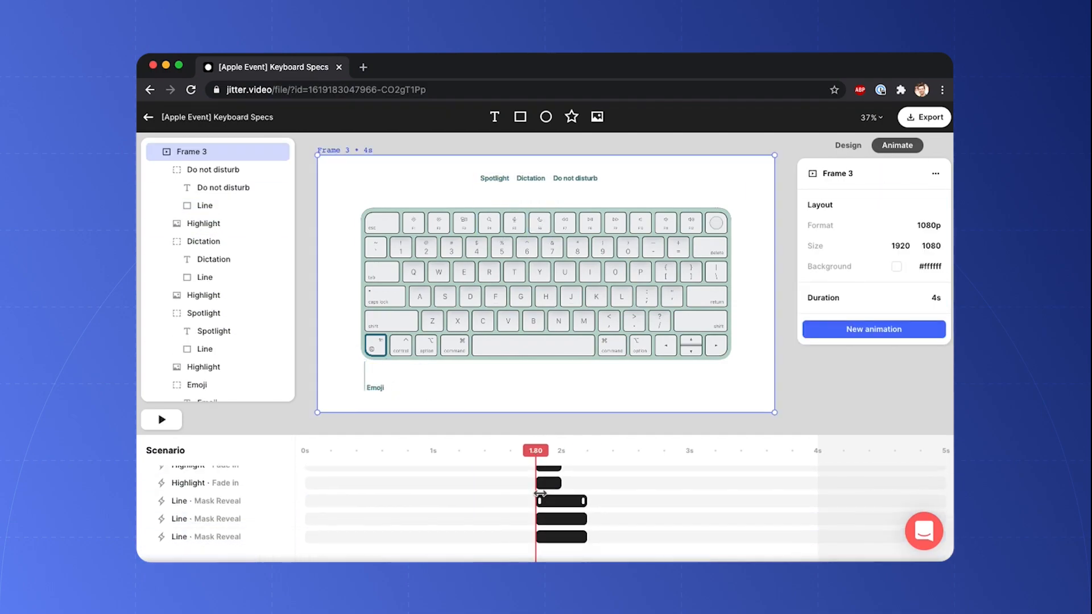
pyautogui.click(207, 536)
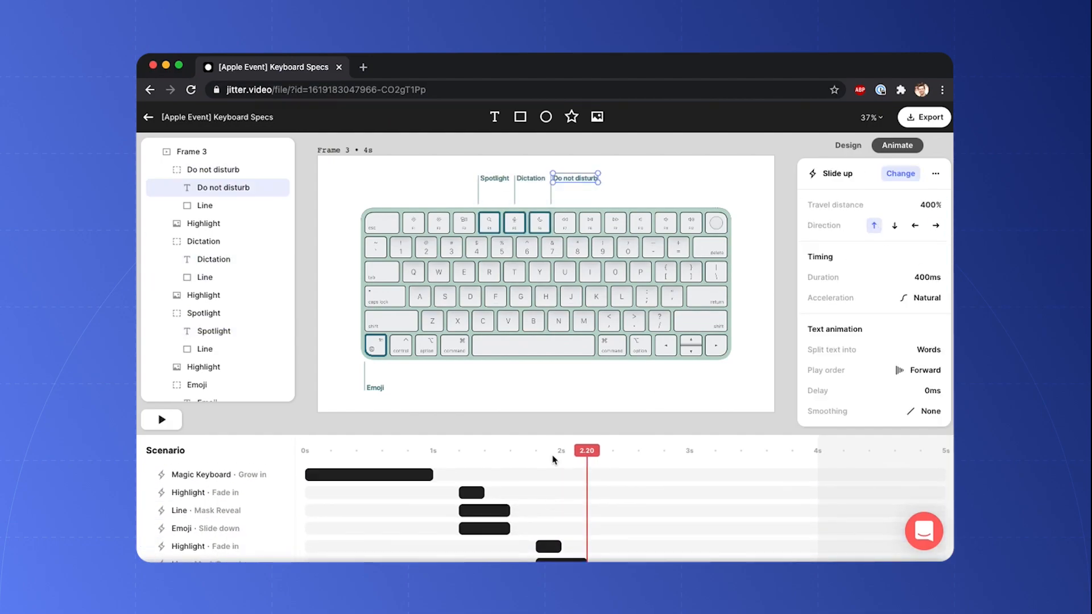
pyautogui.moveTo(538, 468)
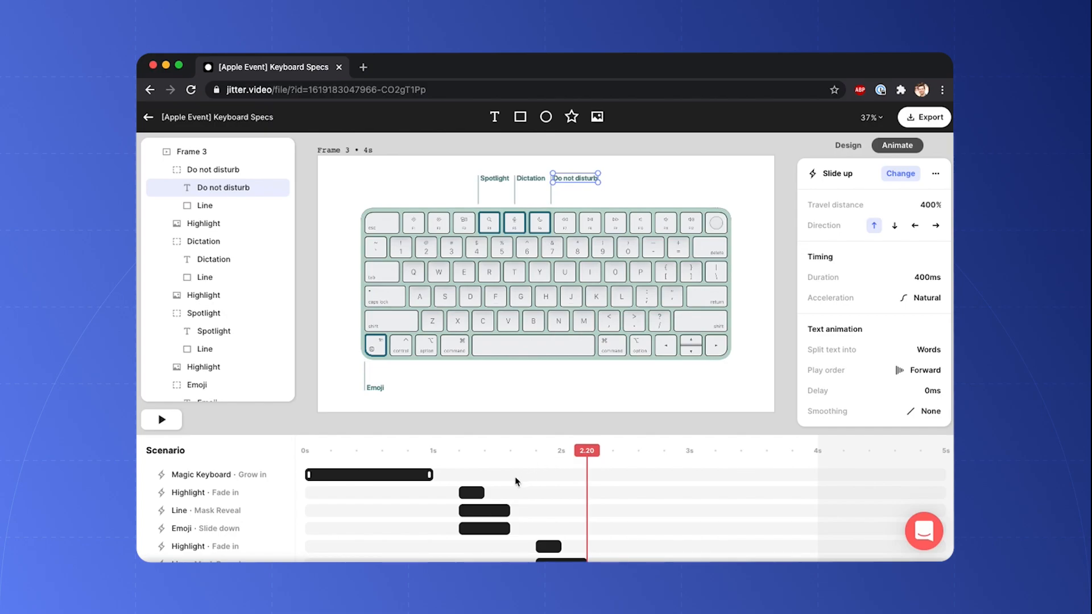
# Step: Preview the animation and multi-select the Emoji highlight, line and slide-down actions
pyautogui.click(160, 420)
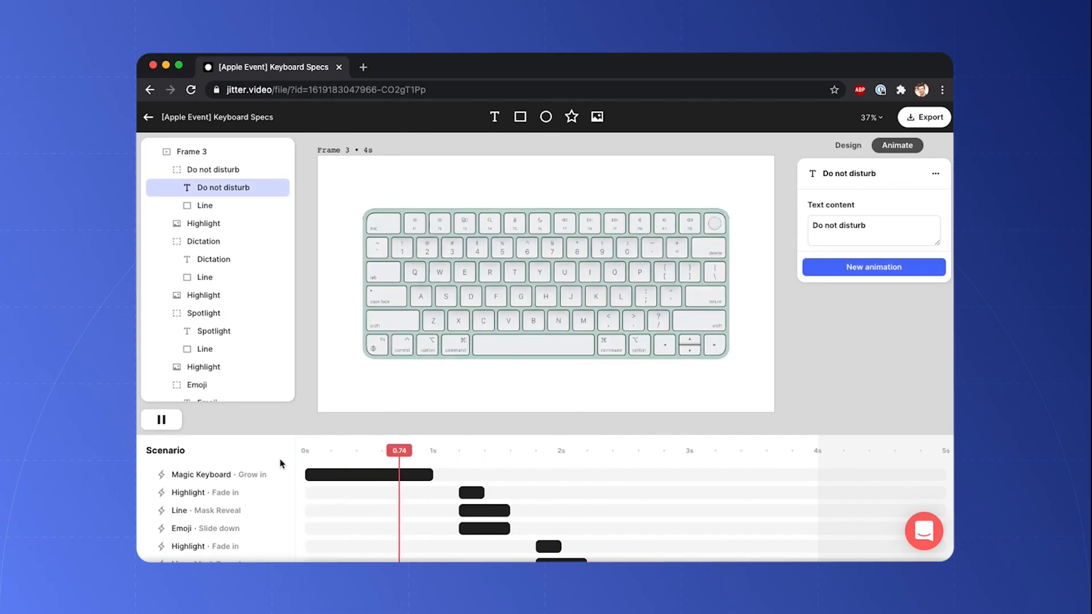
pyautogui.click(471, 493)
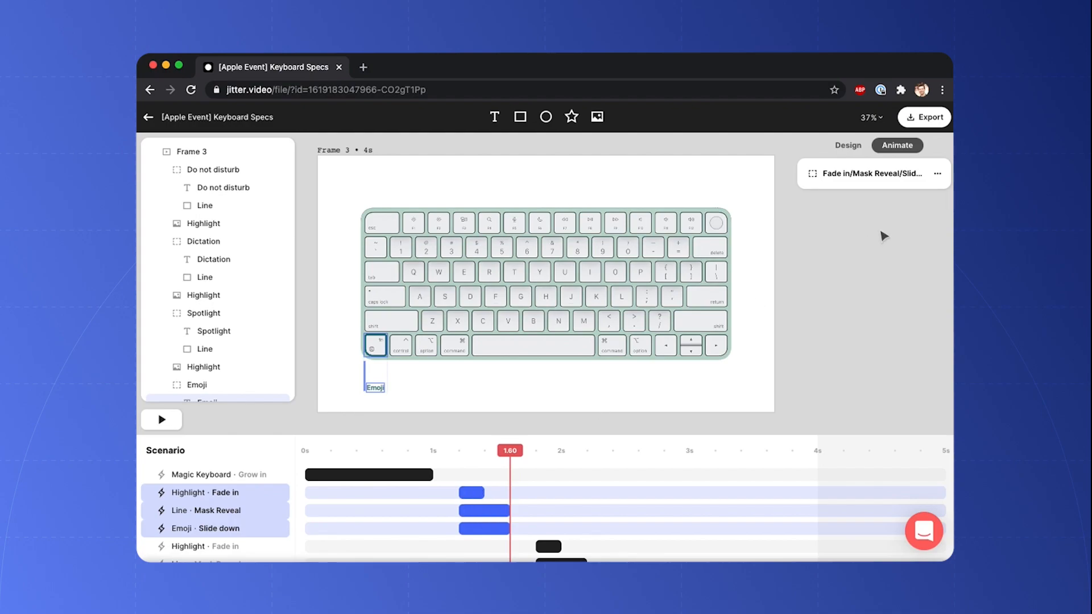
# Step: Group the three Emoji actions into a sequence named Spec reveal (Emoji)
pyautogui.click(936, 173)
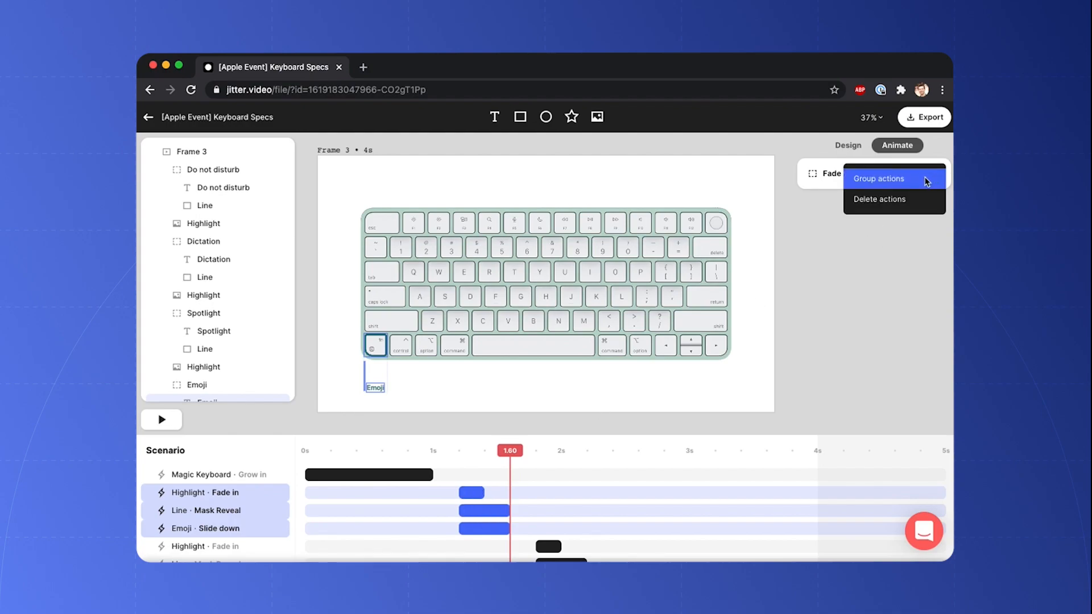
pyautogui.click(880, 179)
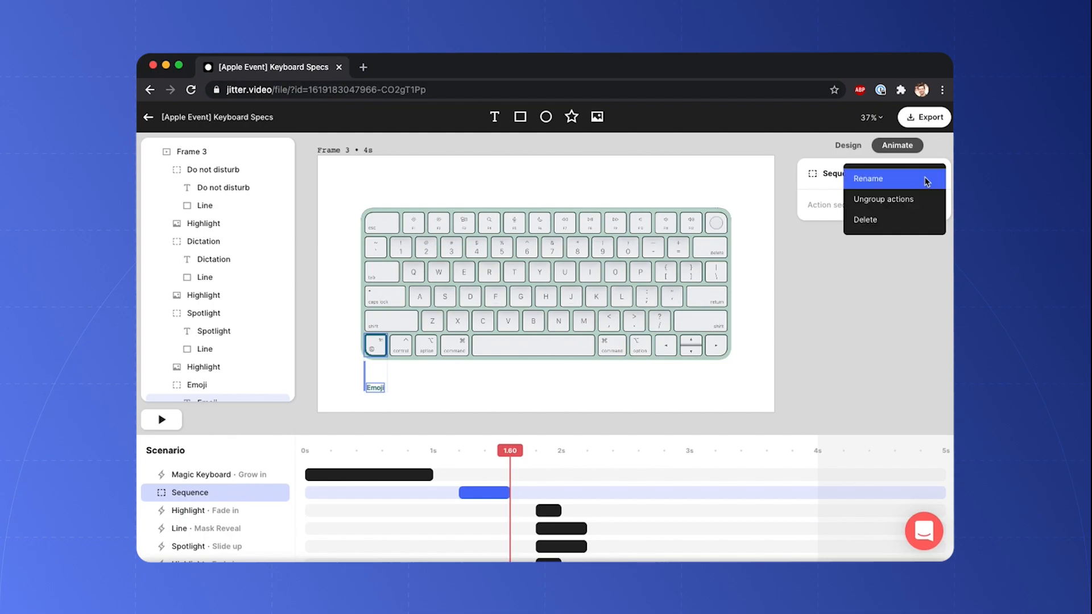
pyautogui.click(869, 178)
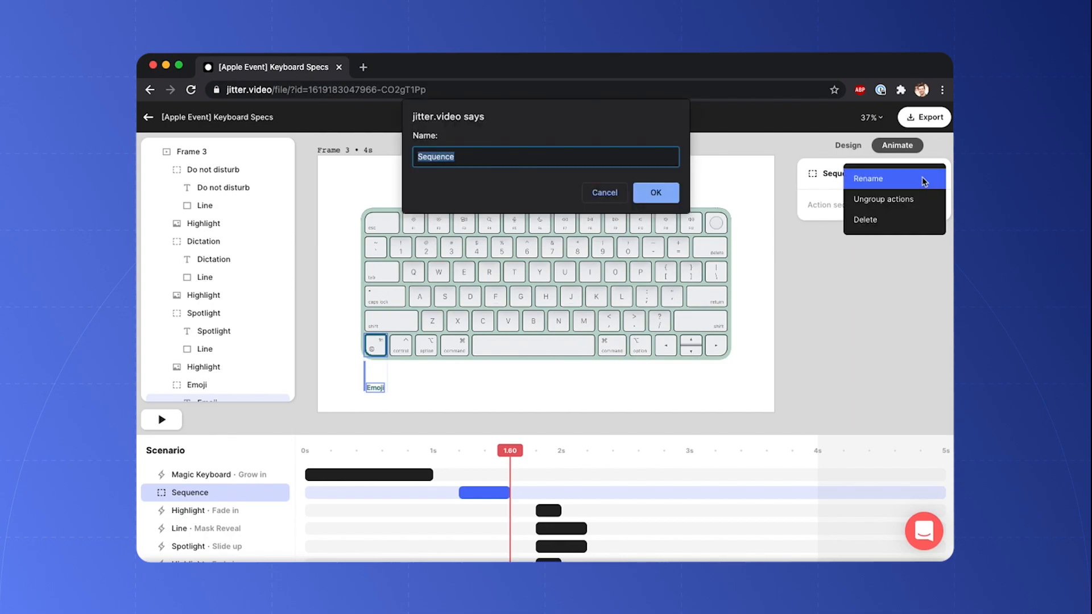
pyautogui.write('Spec reveal')
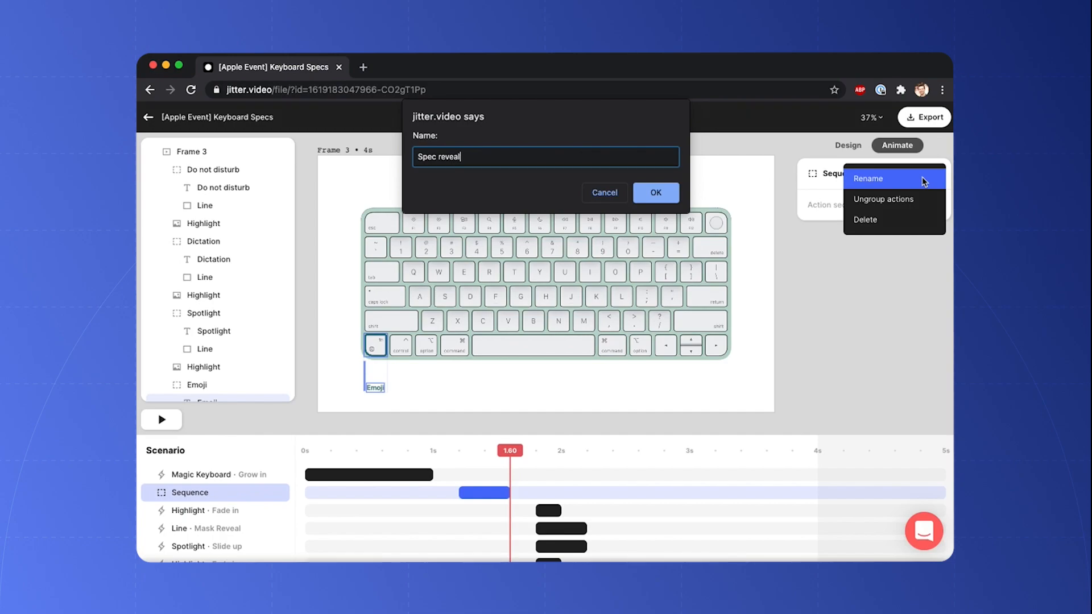
pyautogui.write('(')
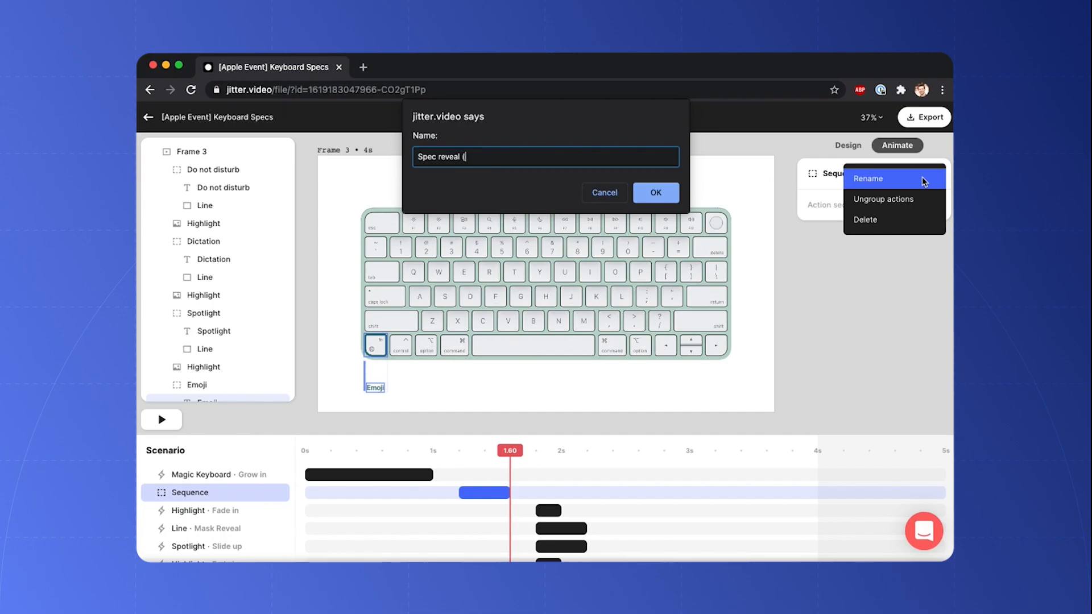
pyautogui.write('Emoji)')
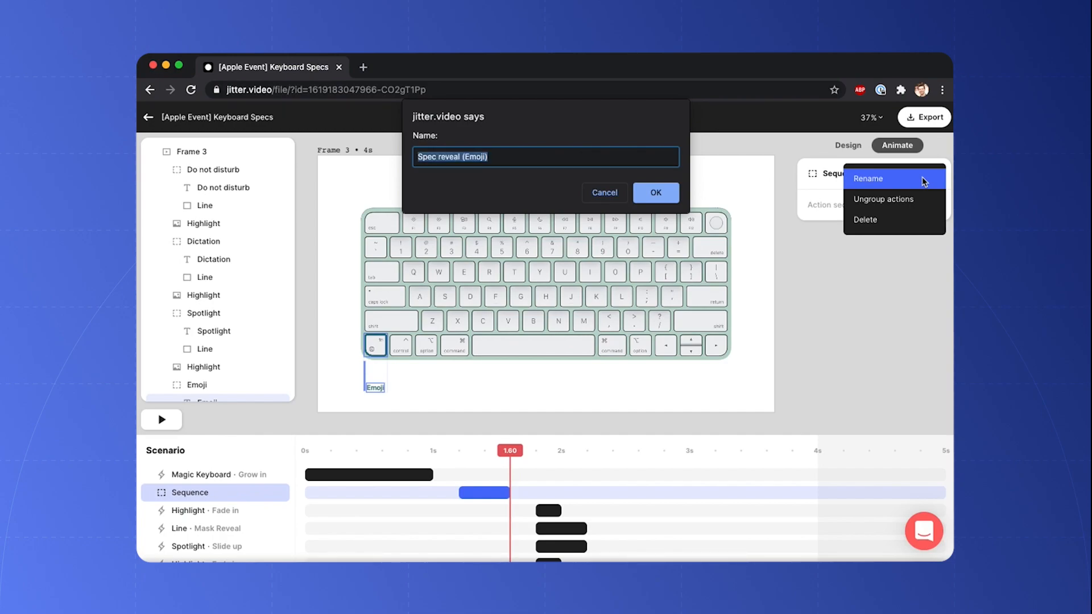
pyautogui.click(654, 192)
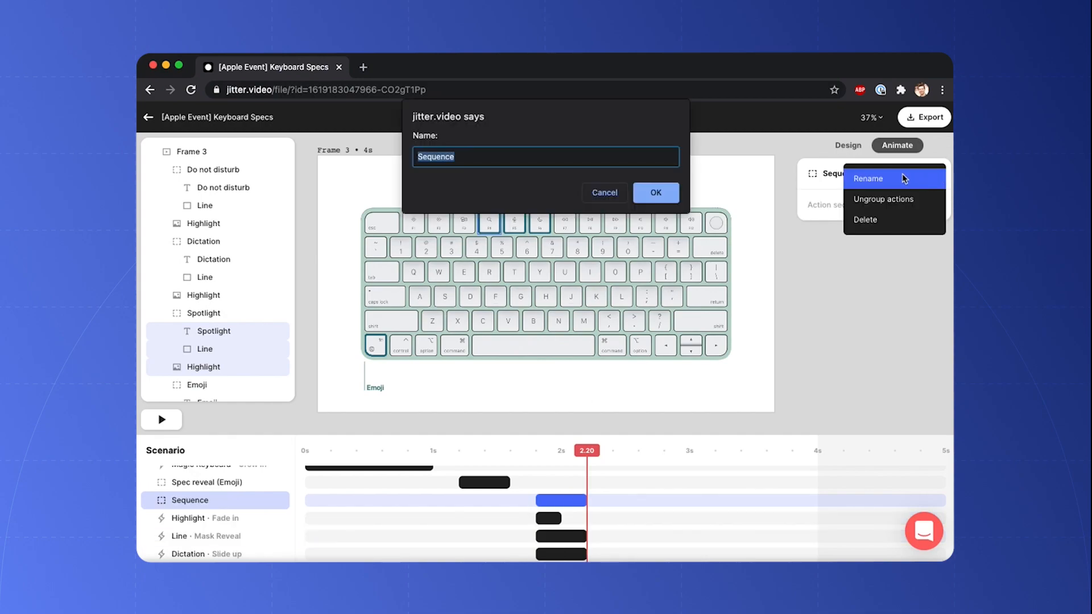
# Step: Name the remaining sequences Spec reveal (Spotlight), (Dictation) and (Disturb)
pyautogui.write('Spec reveal (Emoji)')
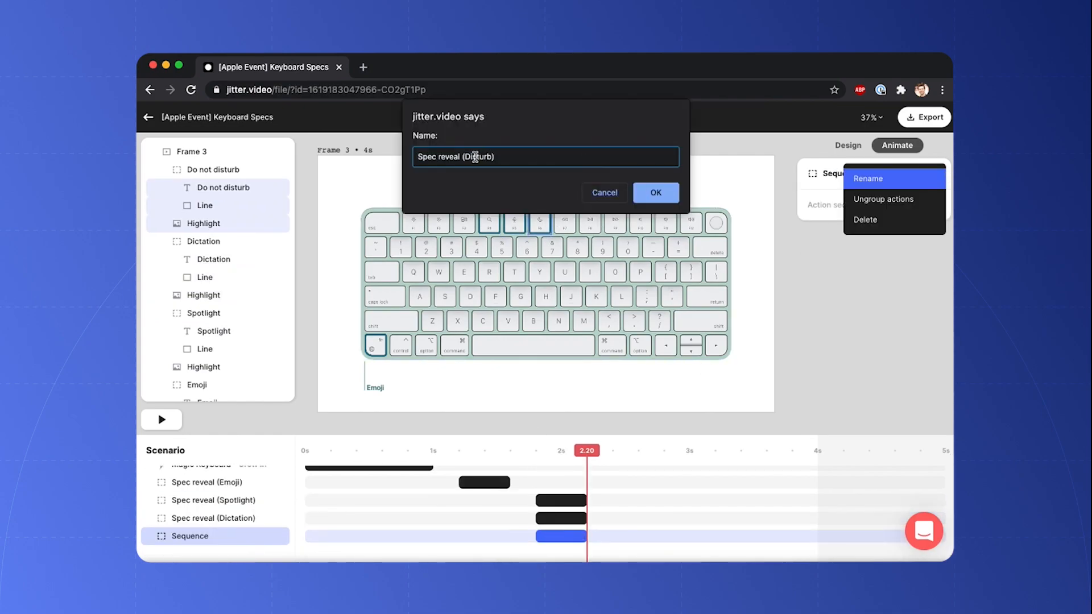
pyautogui.click(654, 192)
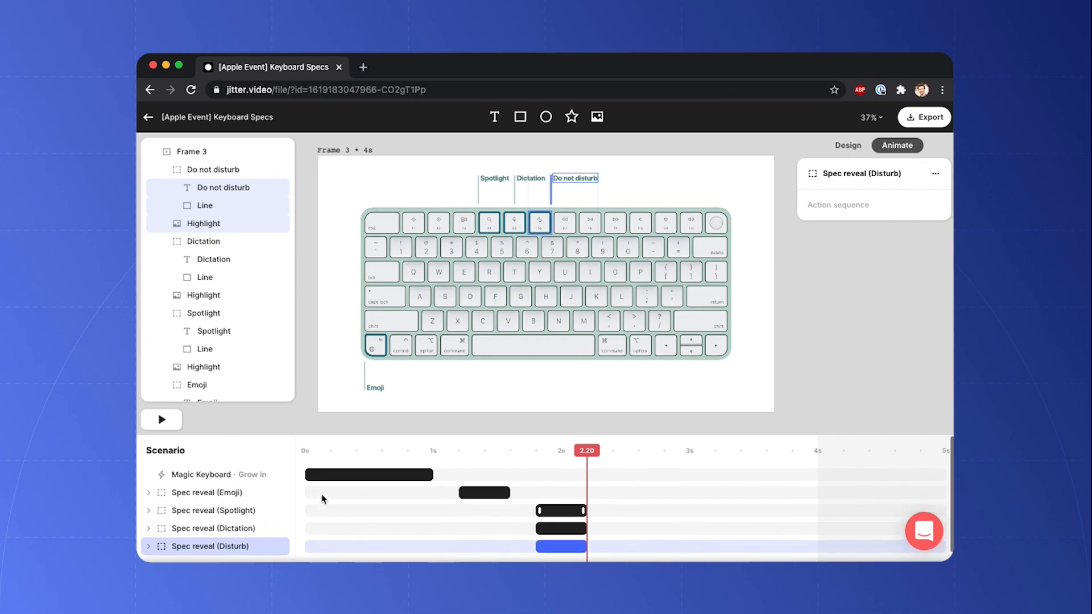
# Step: Inspect the Emoji sequence, then shift Dictation and Disturb later into a cascade after Spotlight
pyautogui.click(206, 492)
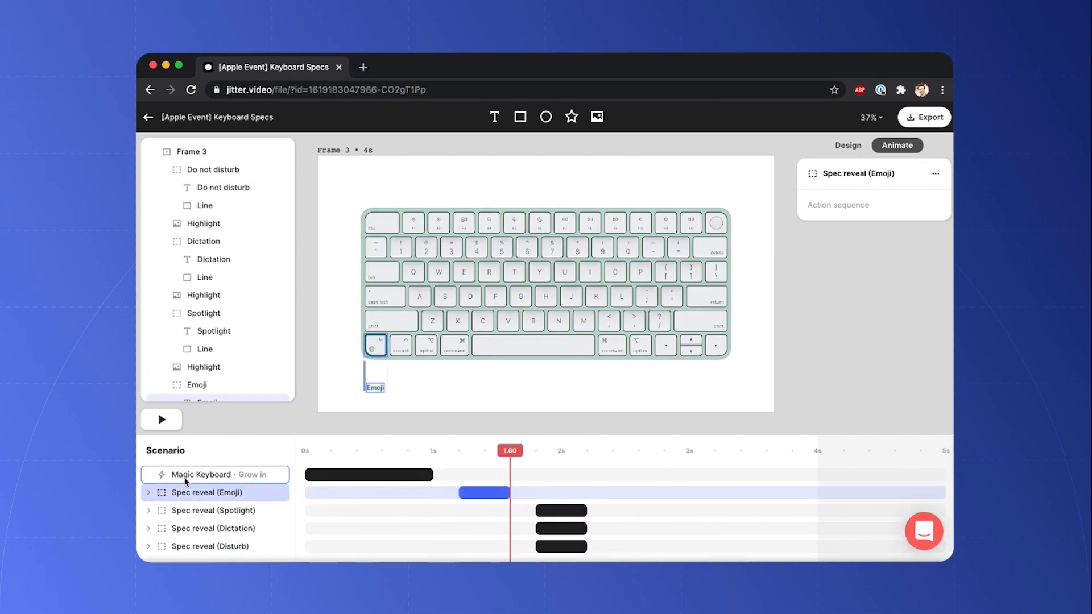
pyautogui.click(148, 493)
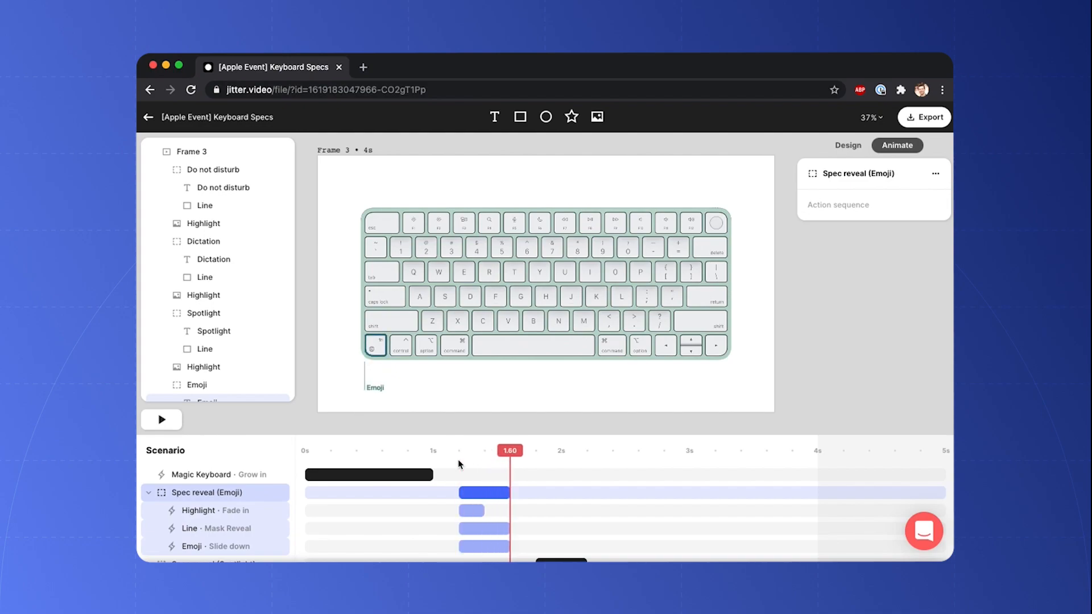
pyautogui.click(148, 493)
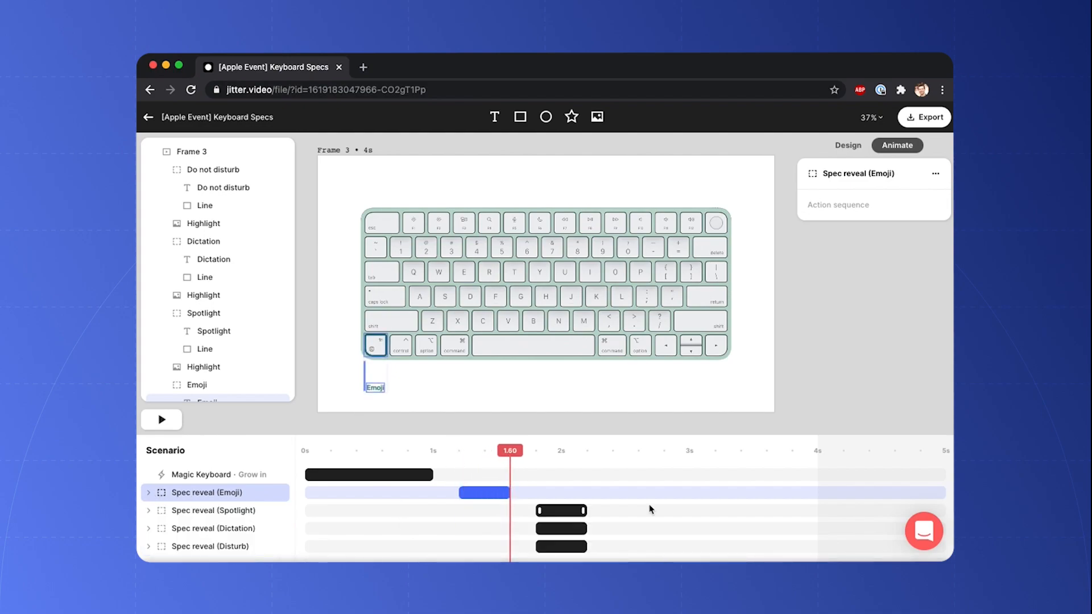
pyautogui.moveTo(561, 530)
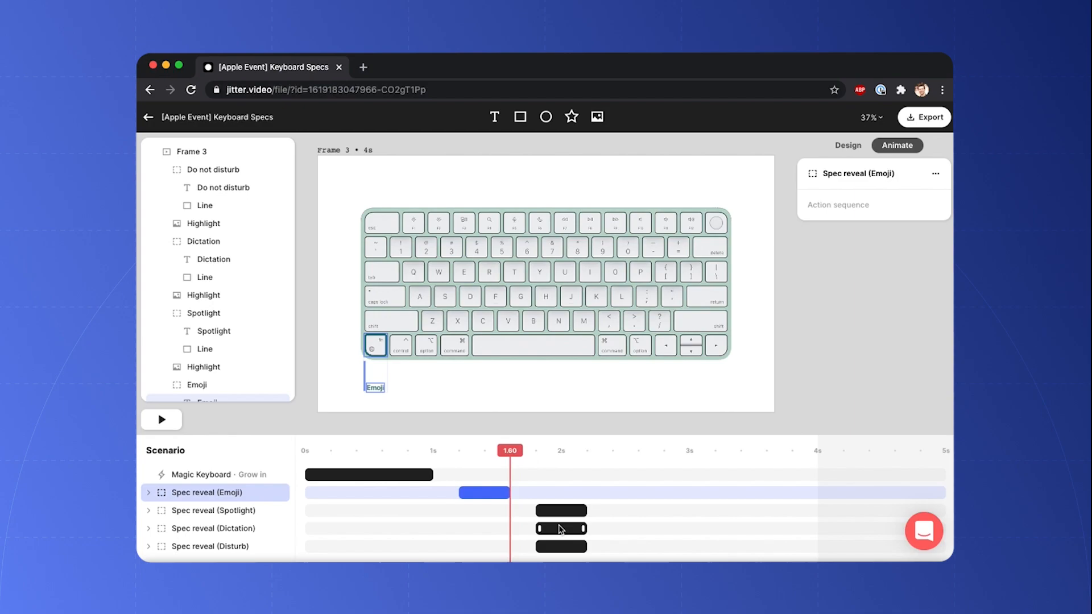
pyautogui.click(213, 528)
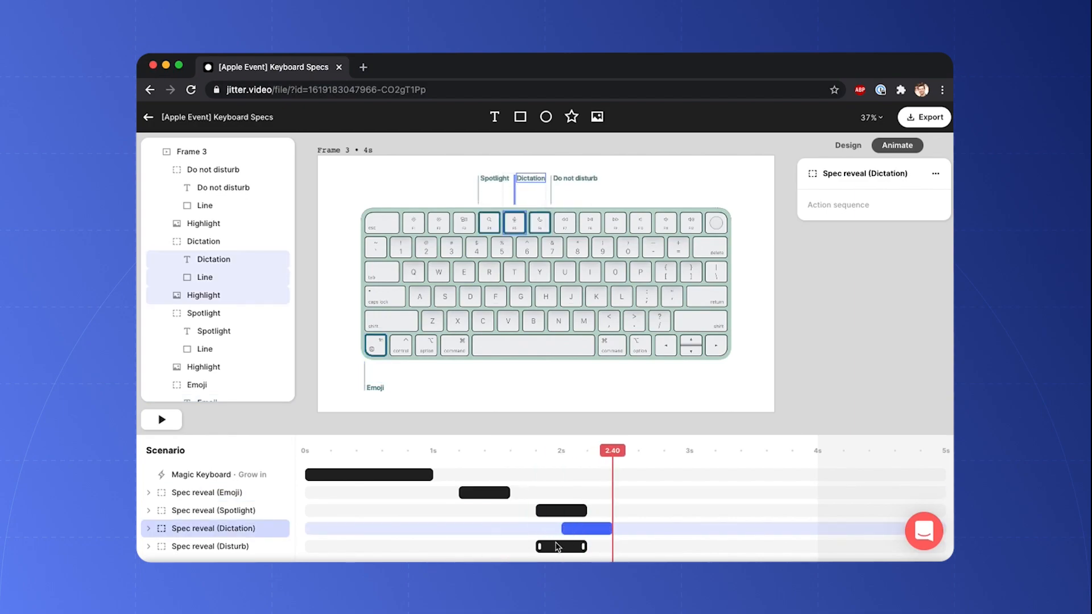
pyautogui.click(209, 546)
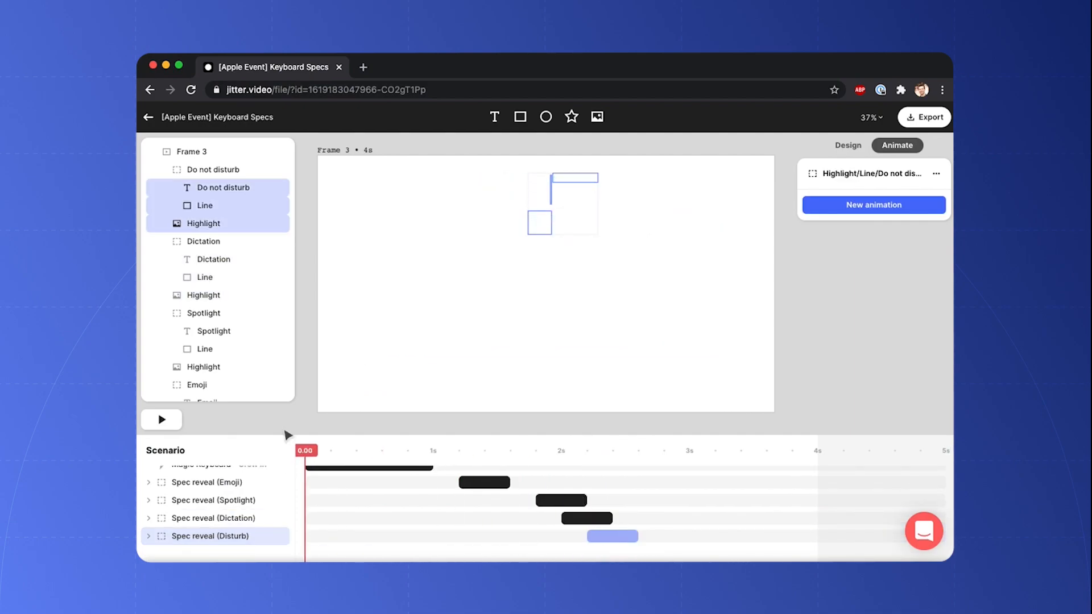
# Step: Select Frame 3 and play back the keyboard grow-in with cascading spec reveals
pyautogui.click(190, 151)
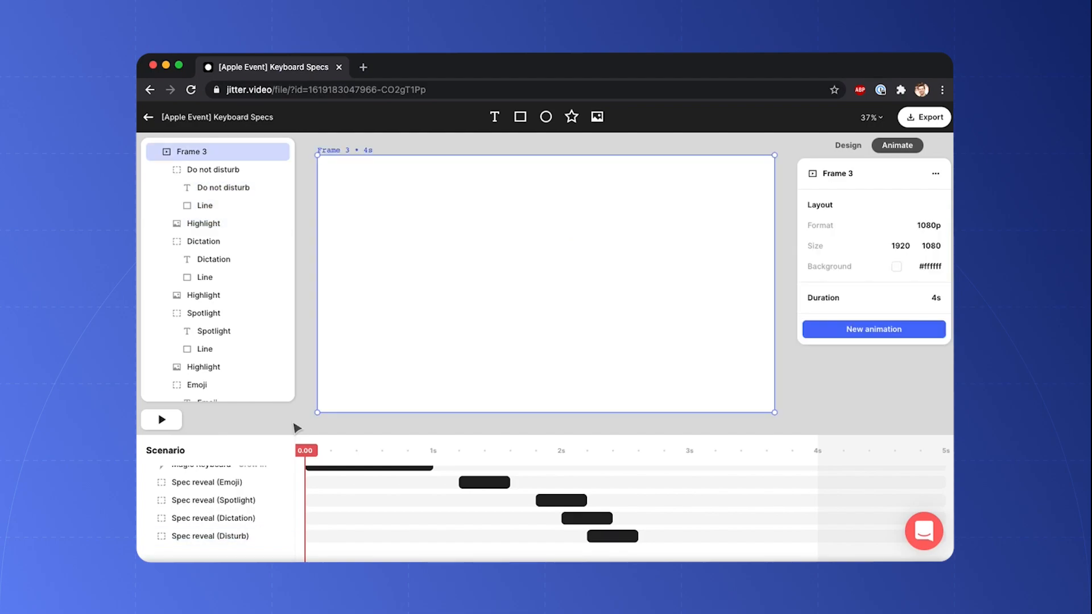
pyautogui.click(161, 420)
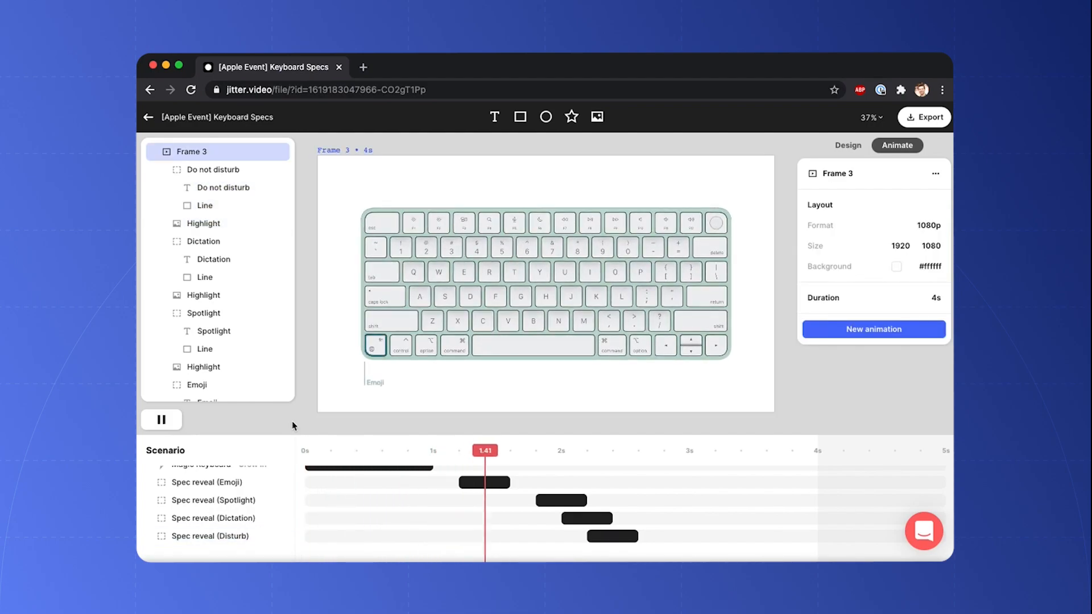